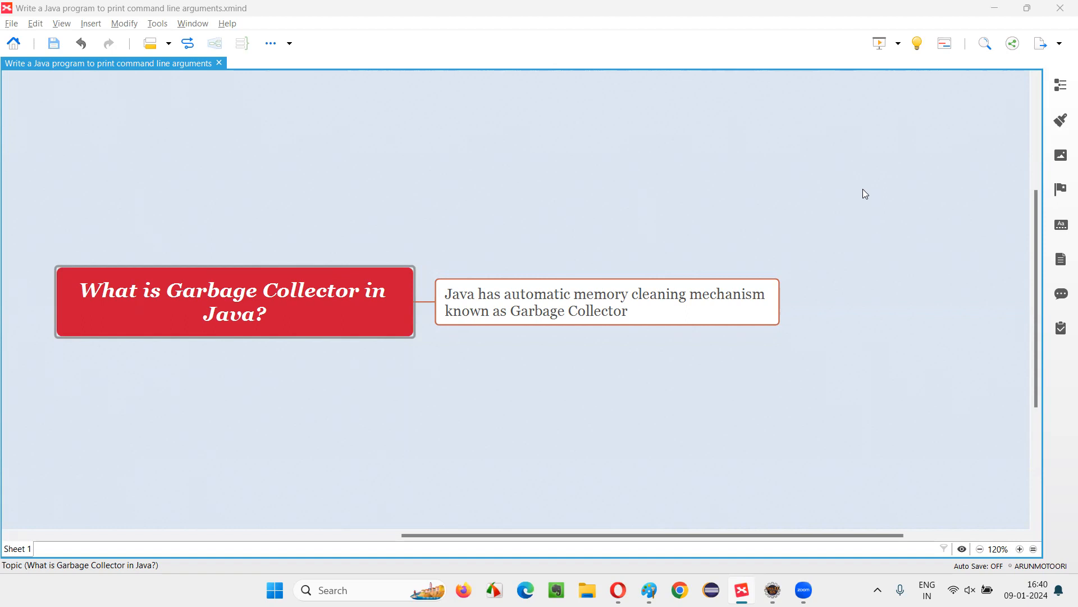
Review the central Garbage Collector question topic and its automatic memory cleaning answer in the map.
click(234, 302)
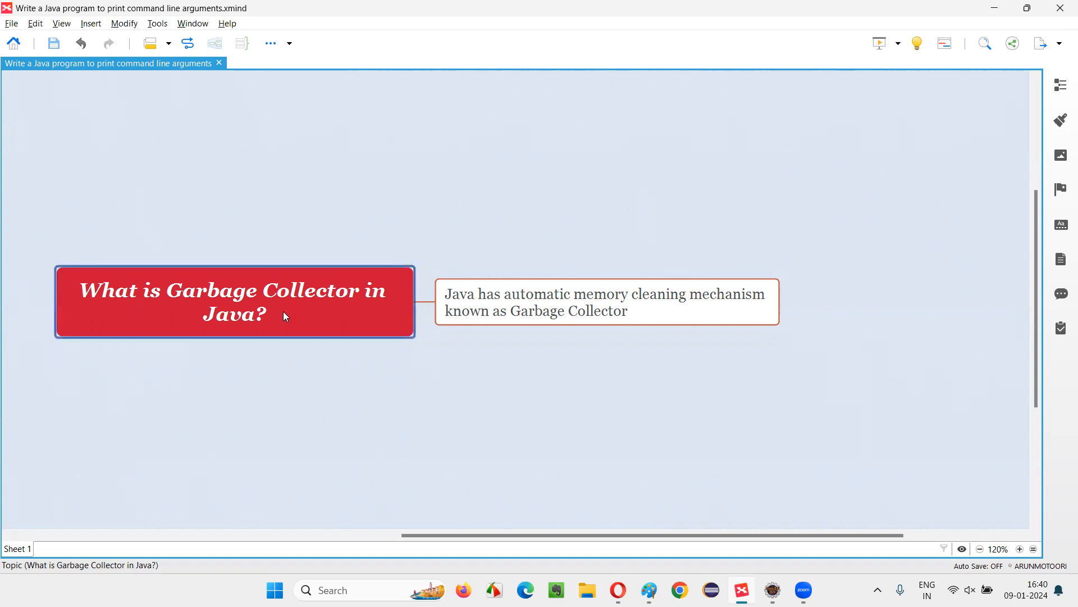
mouse_move(118, 318)
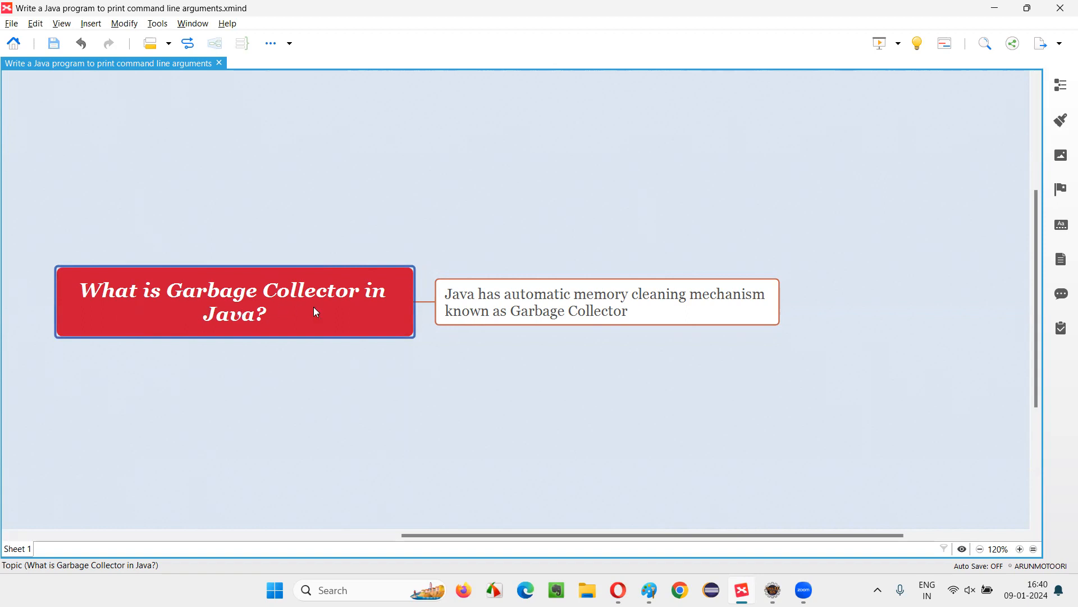
mouse_move(279, 328)
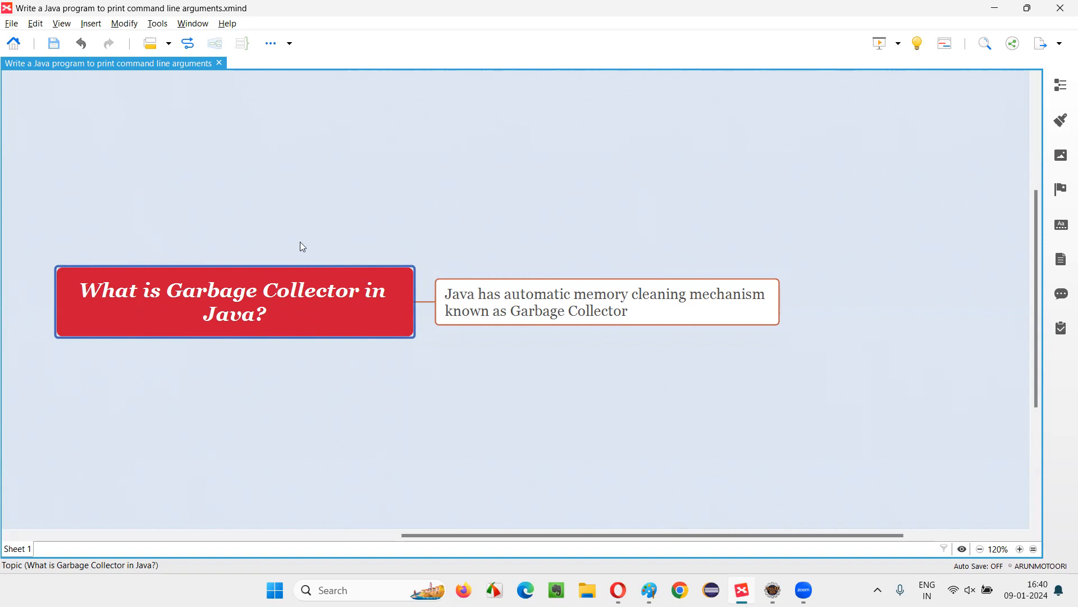
click(605, 301)
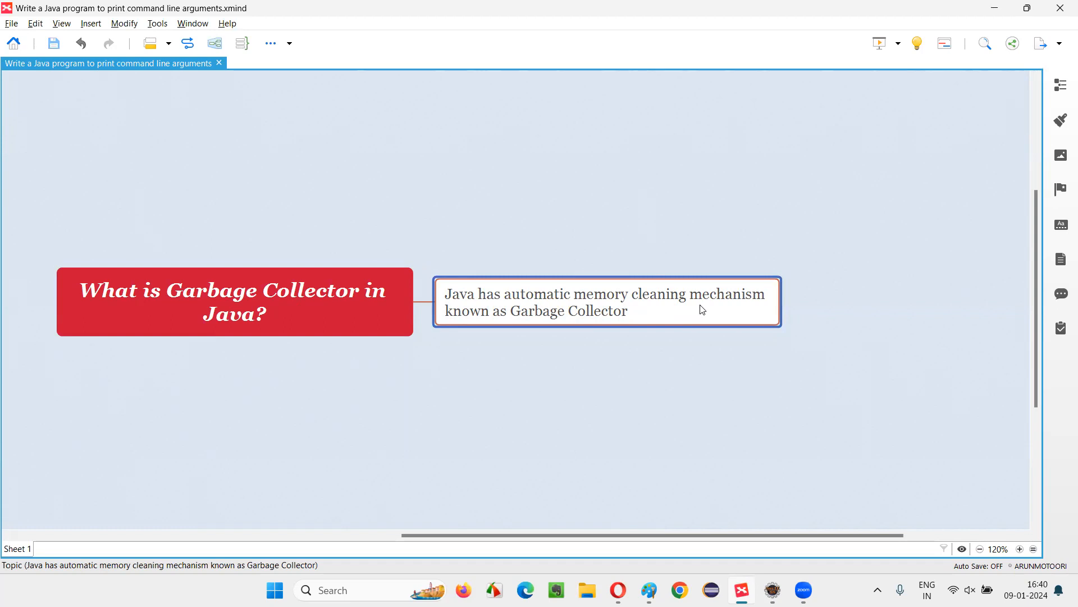
mouse_move(580, 316)
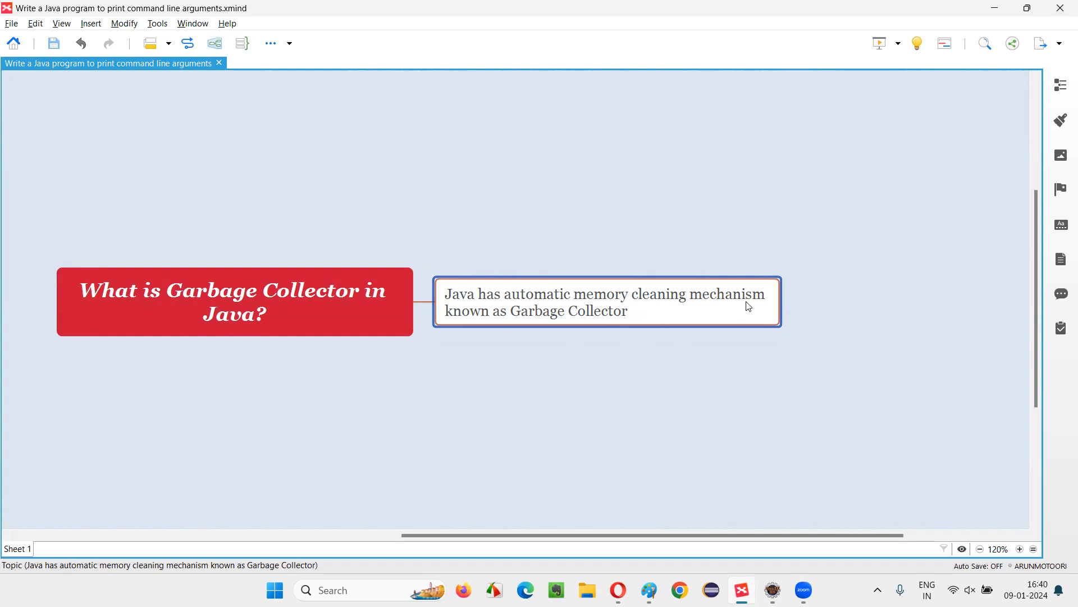
mouse_move(544, 305)
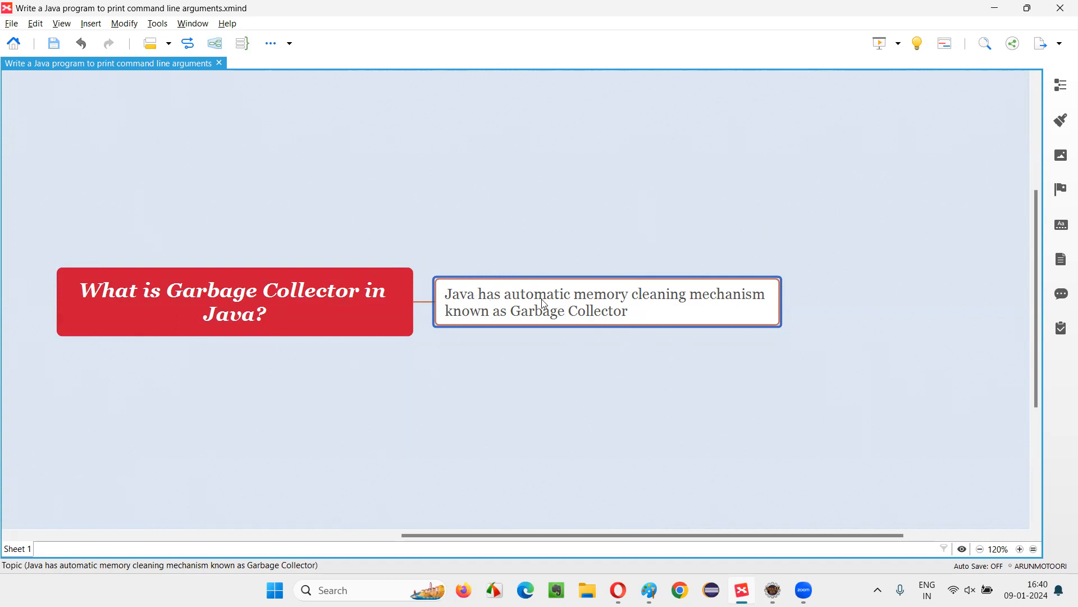
mouse_move(673, 316)
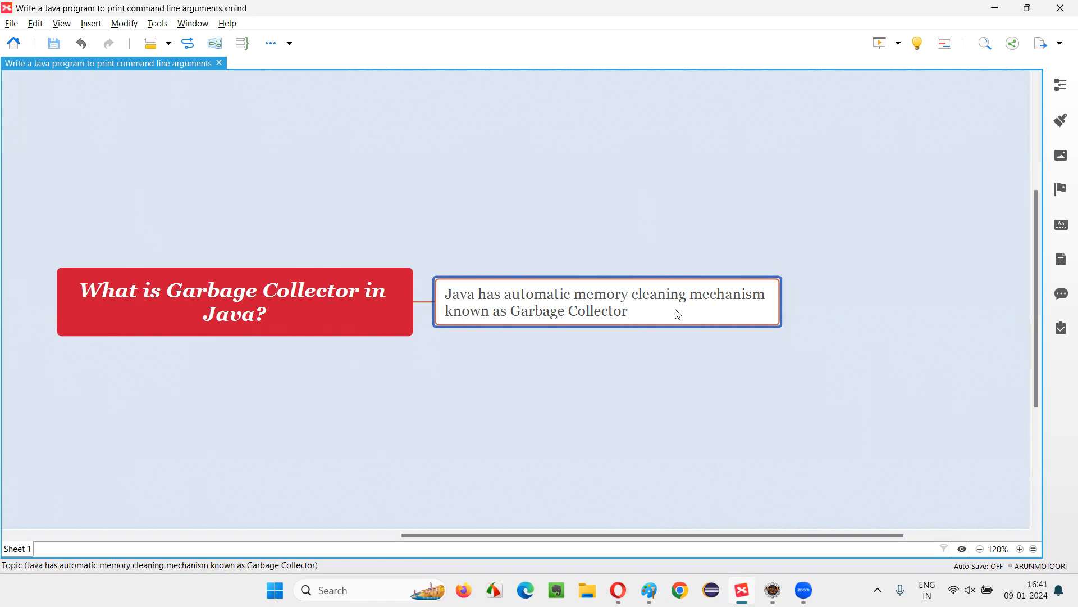
mouse_move(680, 313)
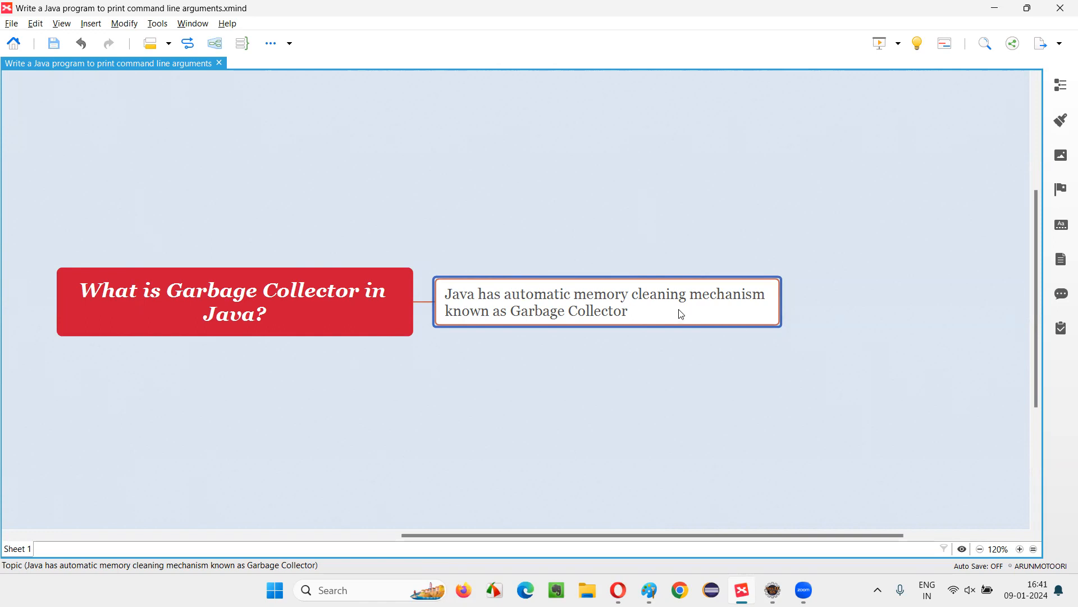
mouse_move(684, 313)
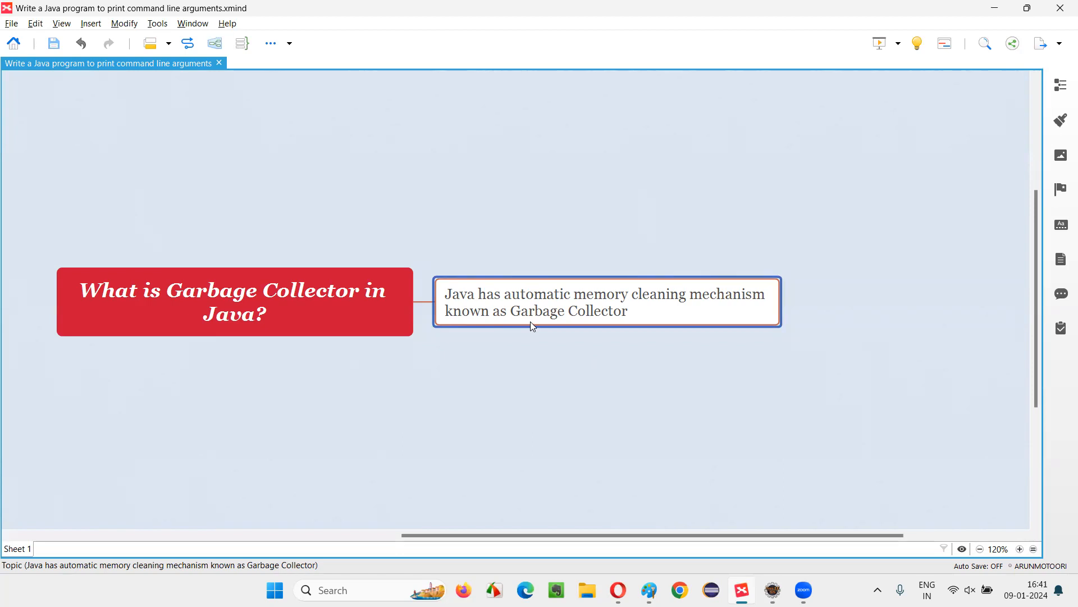
mouse_move(482, 341)
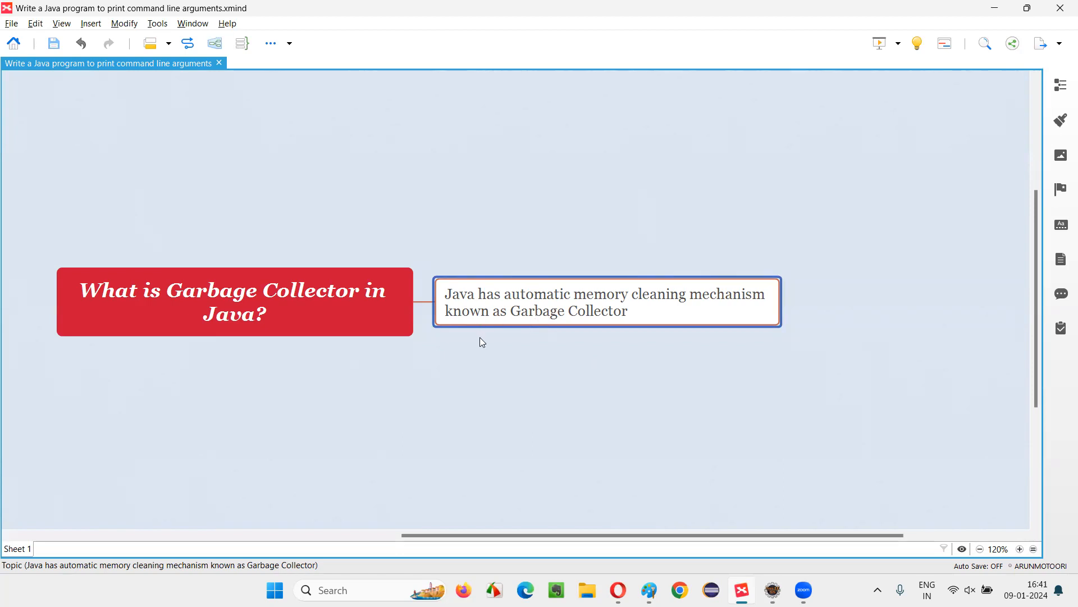
mouse_move(647, 340)
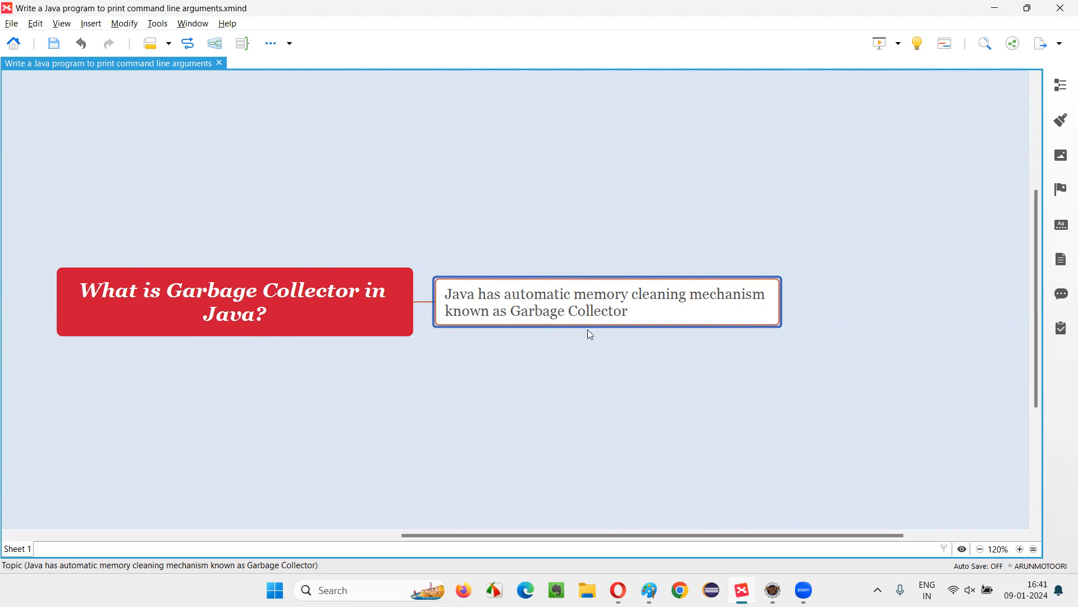
mouse_move(606, 325)
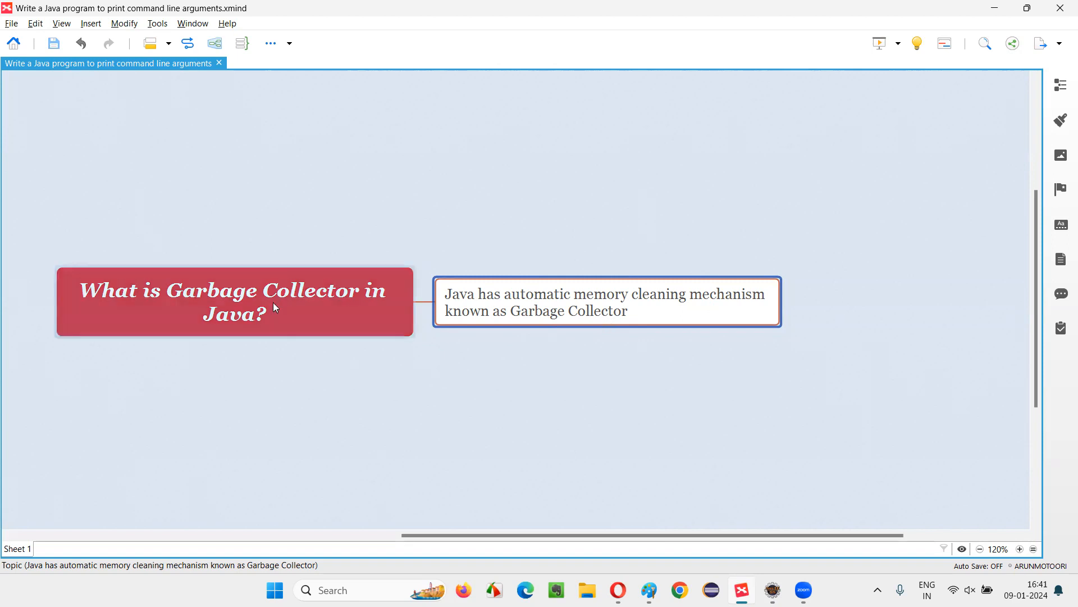
click(234, 302)
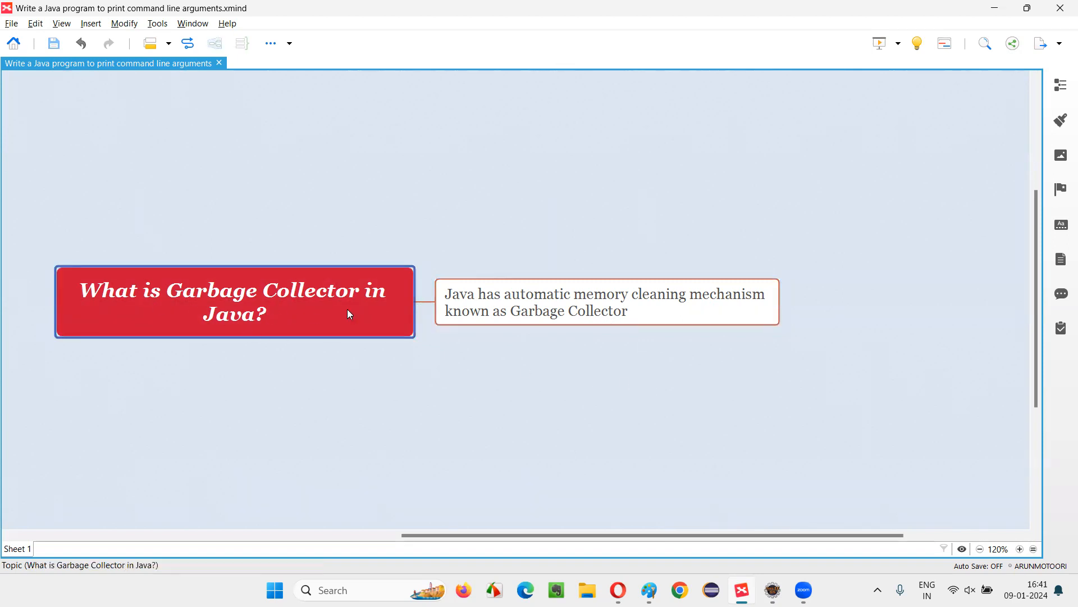
click(605, 302)
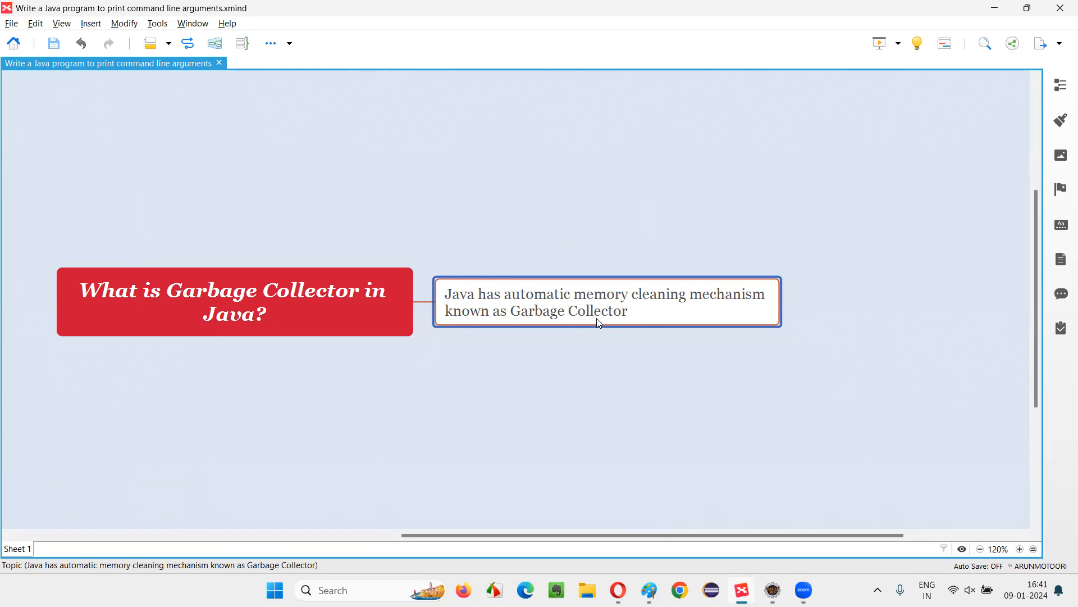
mouse_move(616, 323)
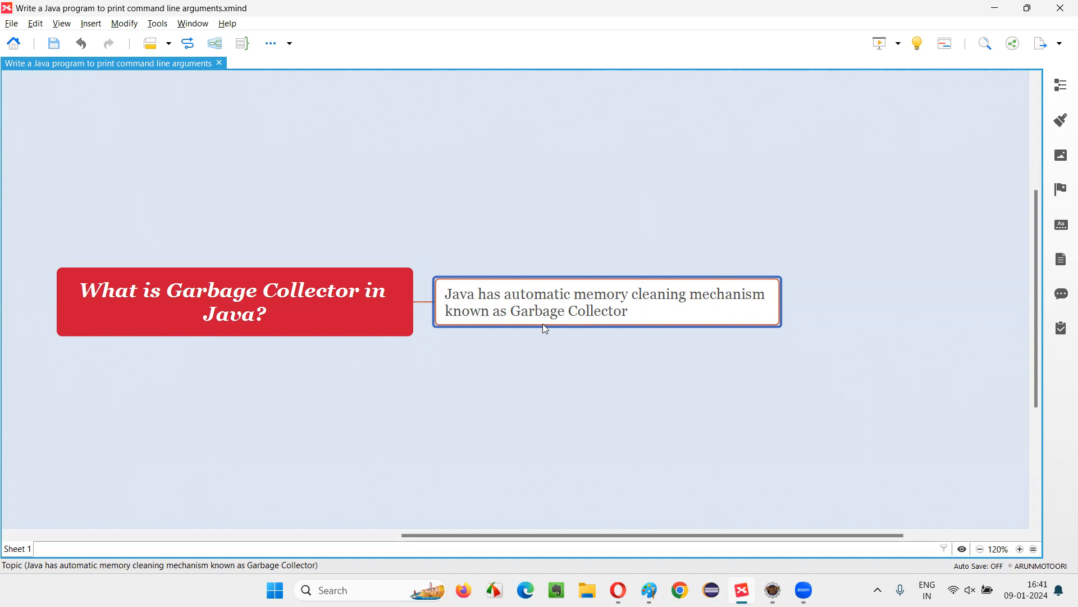
mouse_move(608, 330)
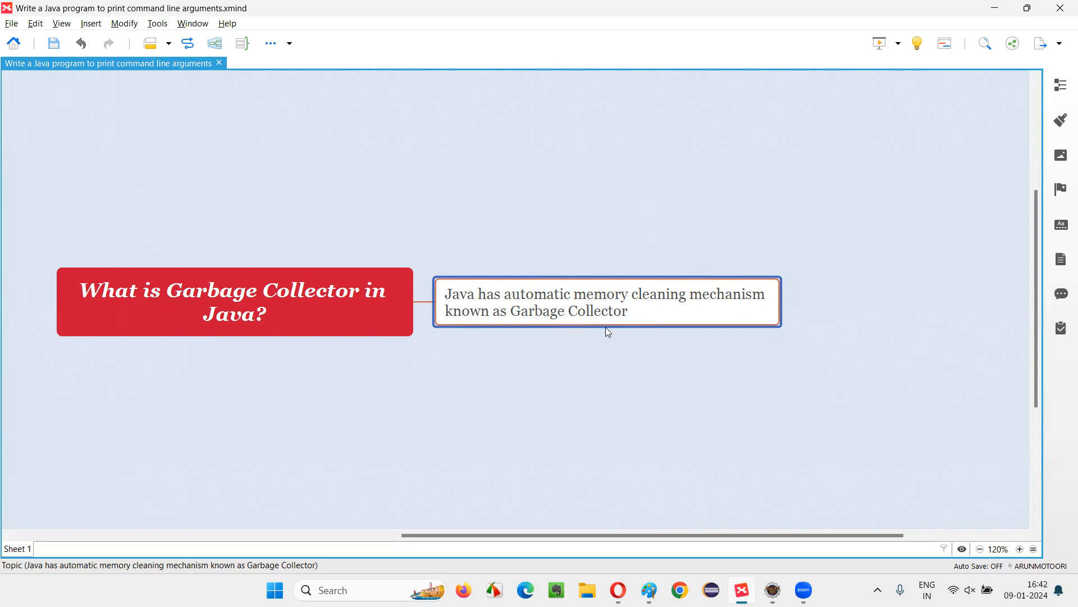
mouse_move(595, 326)
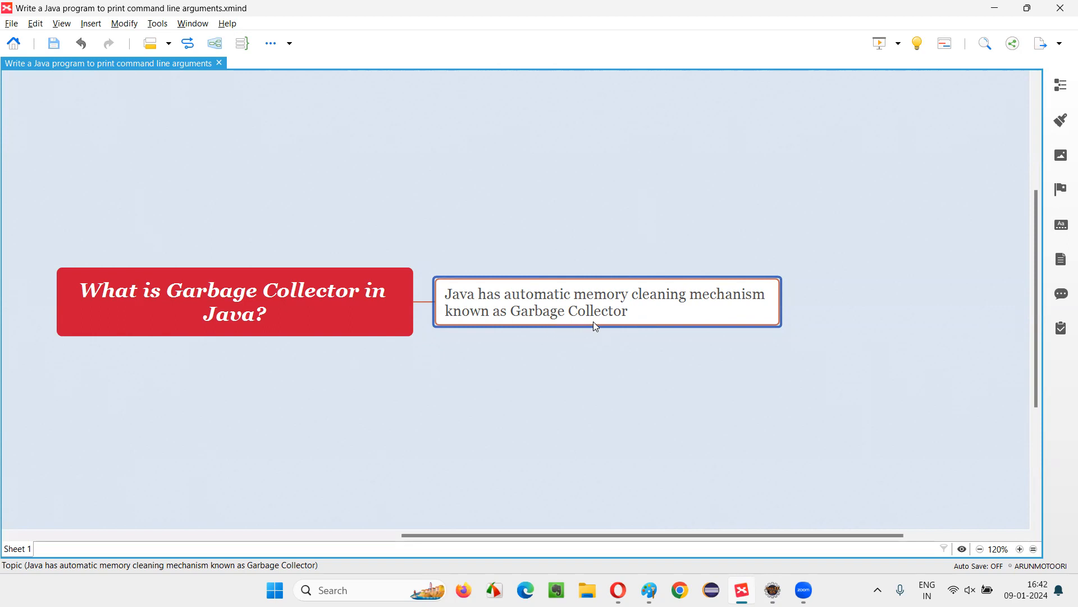
mouse_move(603, 324)
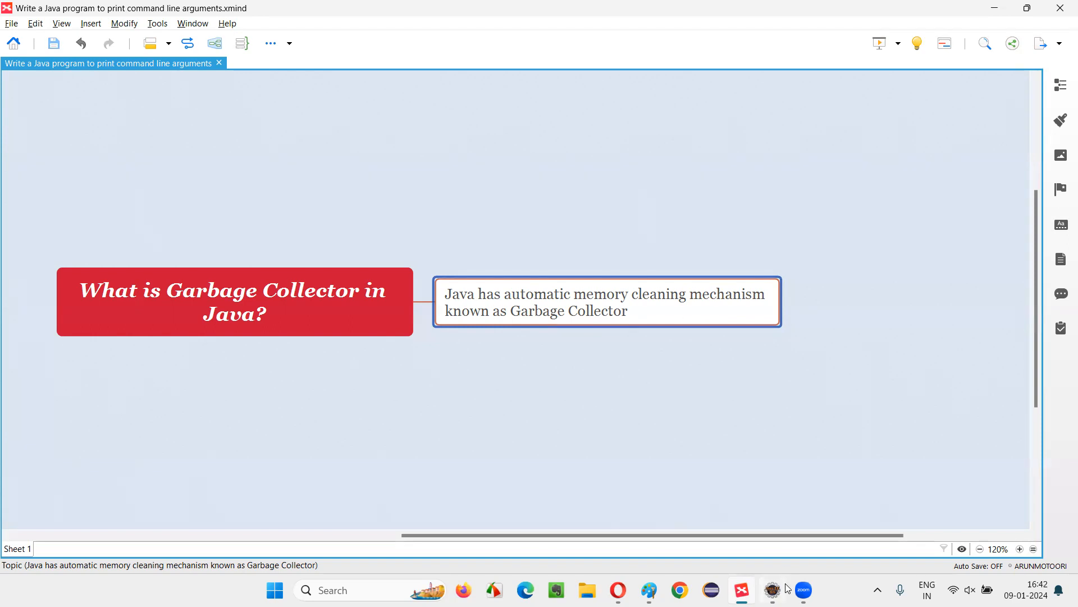
In Eclipse, reach ScannerDemo.java under src/test/java of JavaInterviewQuestions and bring it up for editing.
click(772, 590)
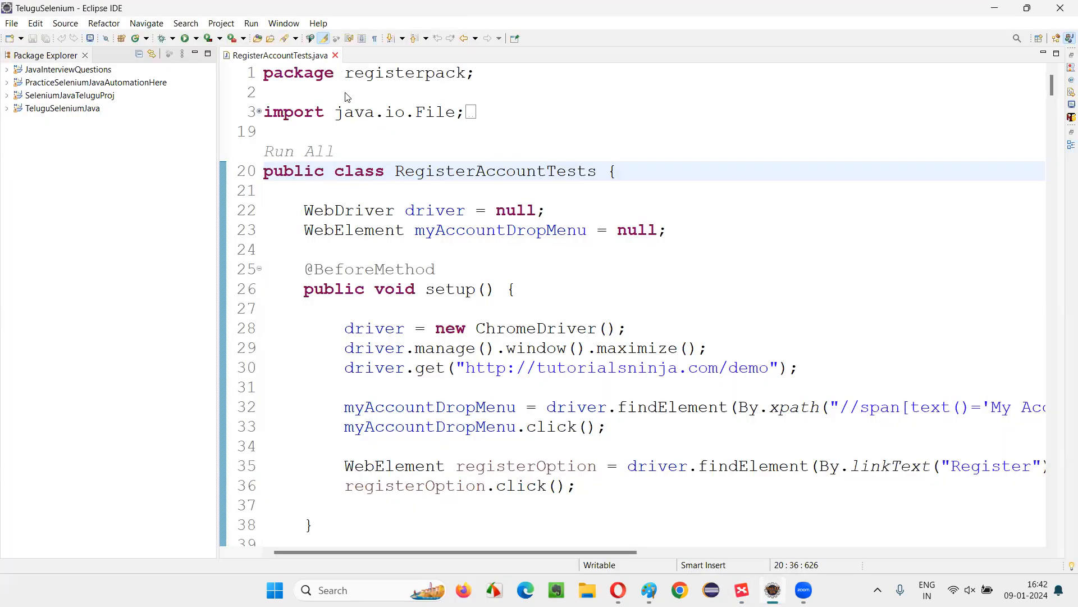
click(336, 55)
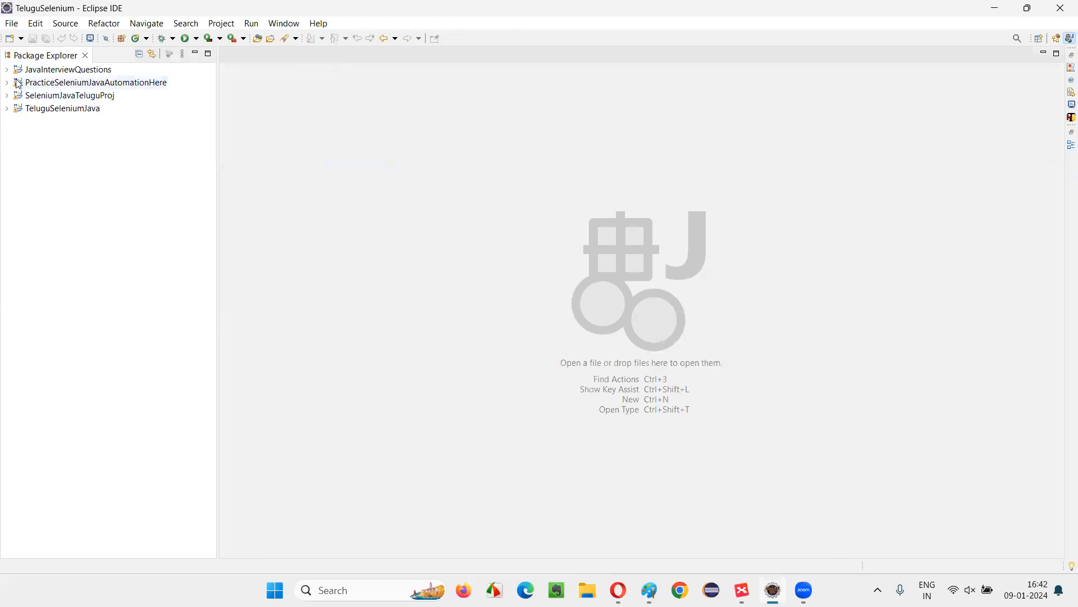
click(6, 70)
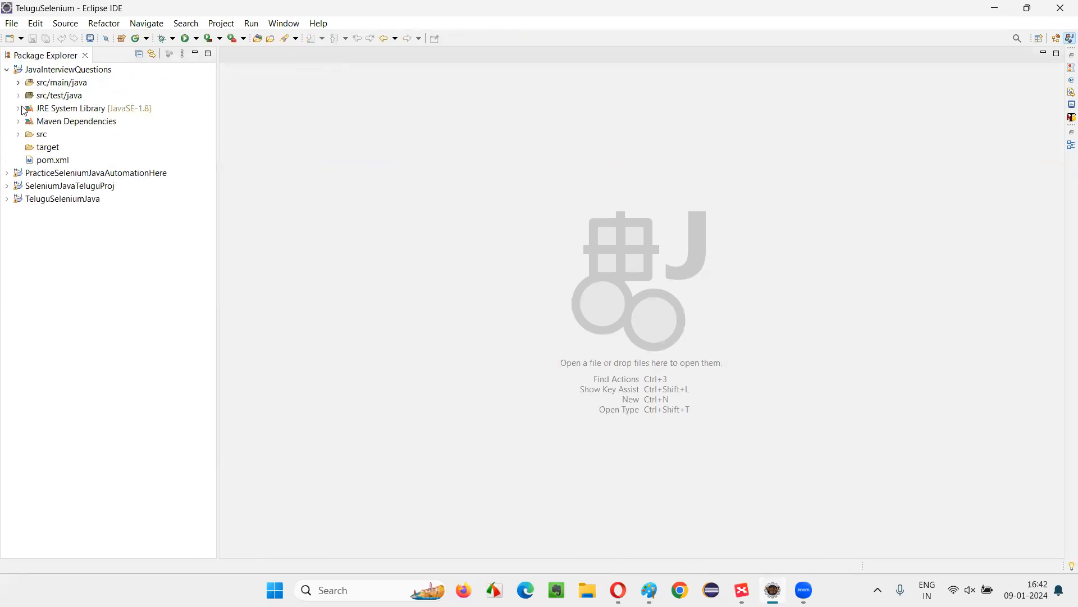
click(17, 94)
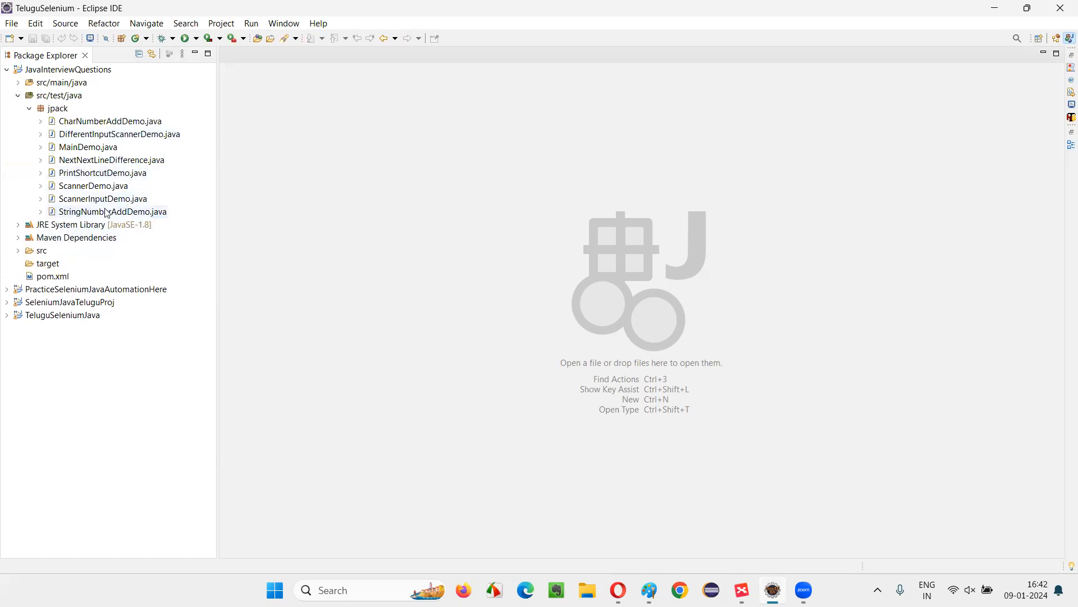
click(93, 186)
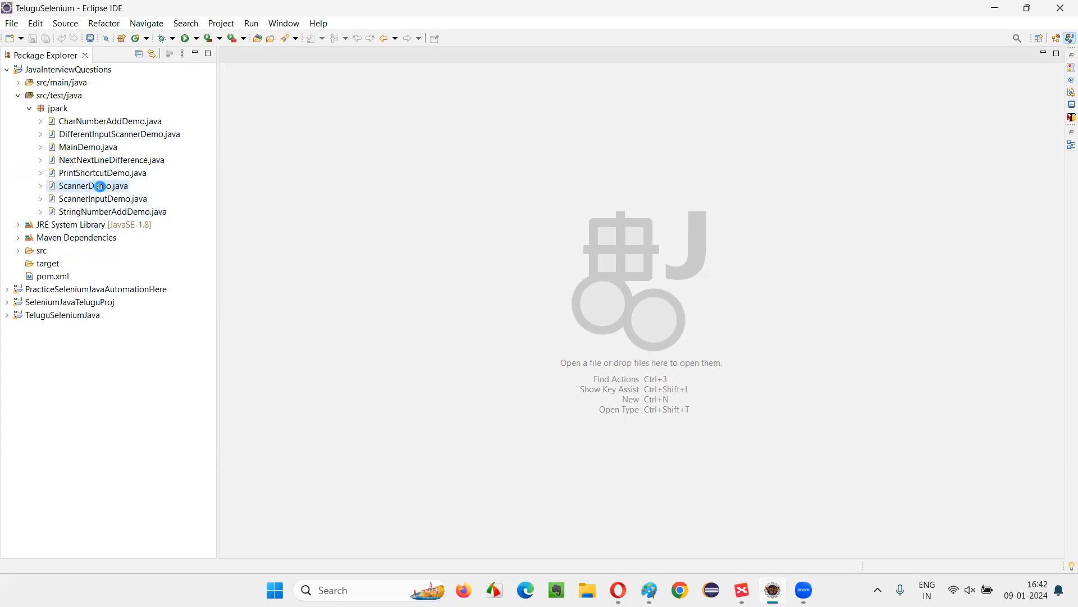
double_click(91, 185)
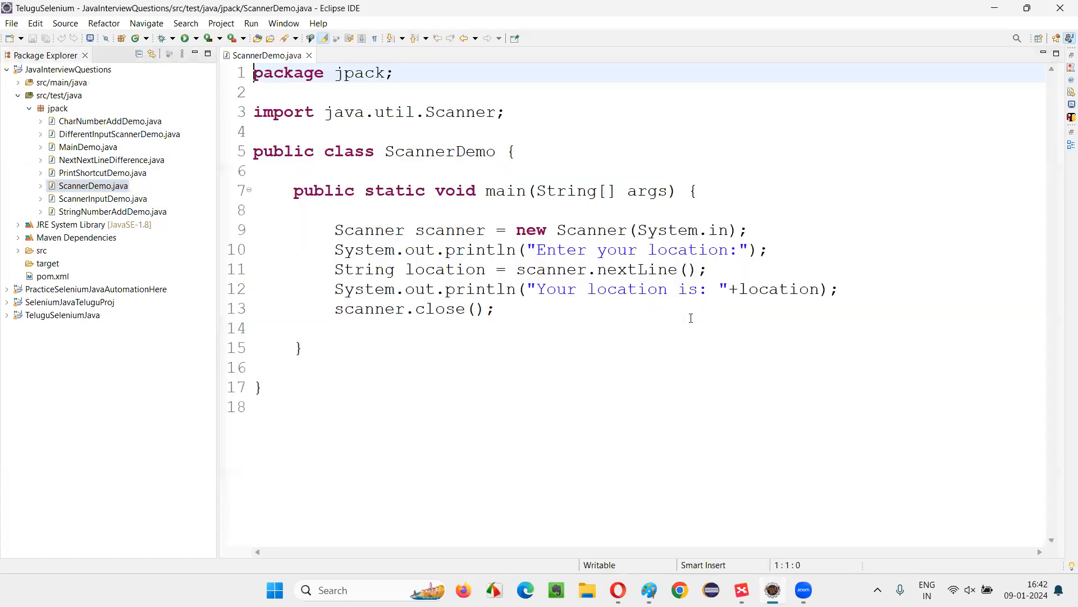
Delete the scanner.close(); statement, leaving line 13 empty, and look over the scanner variable.
double_click(450, 229)
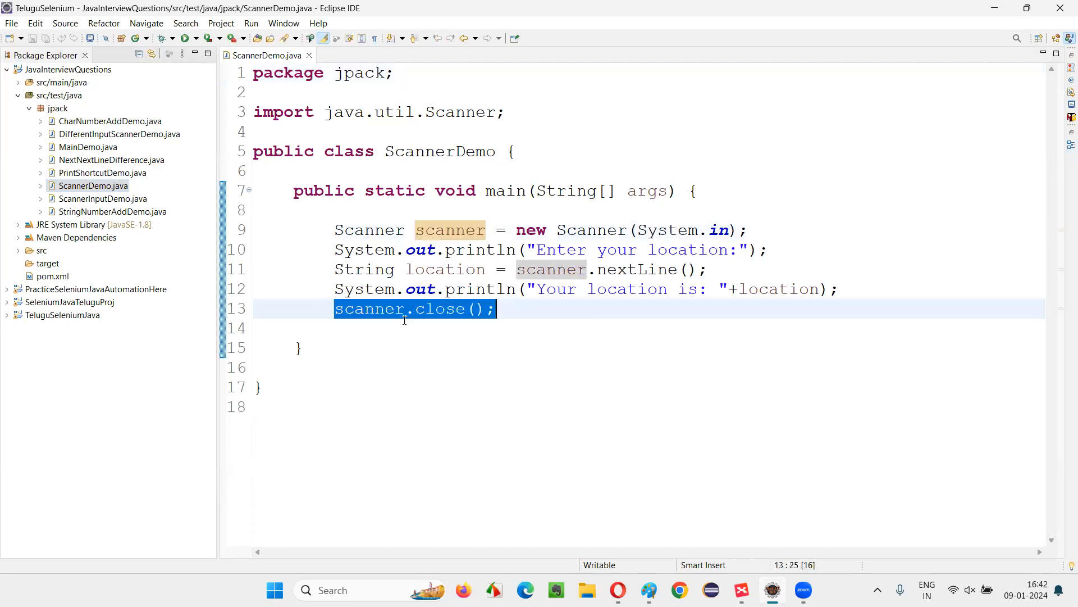
key(Delete)
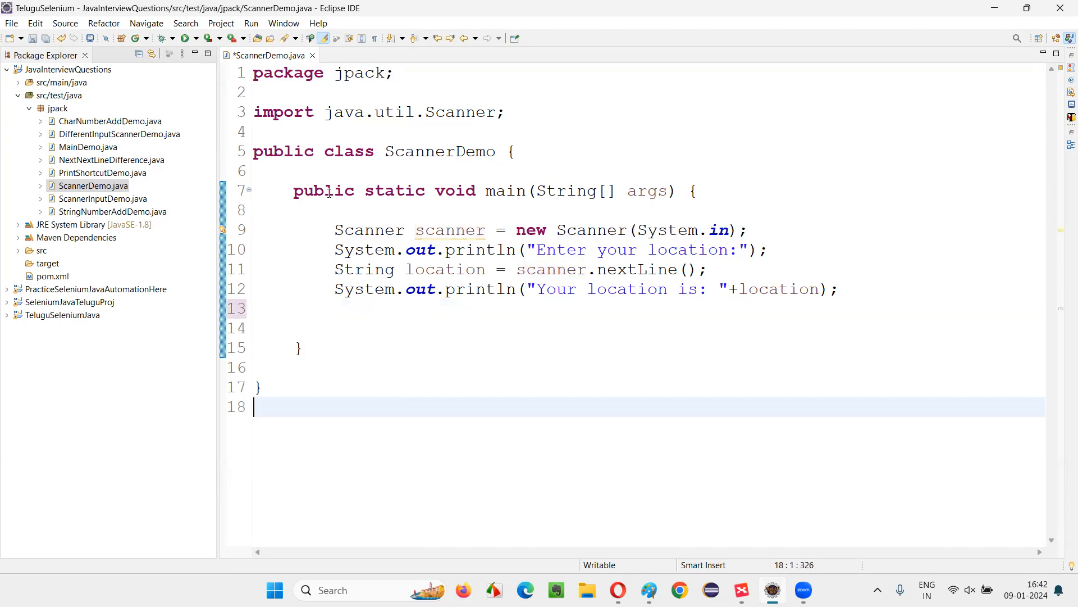
mouse_move(82, 14)
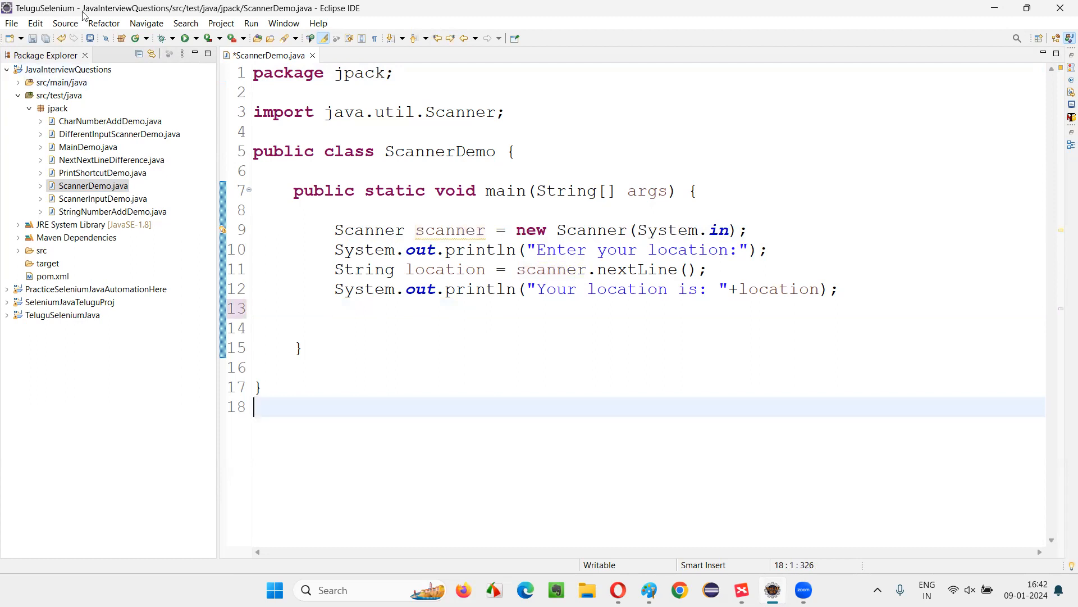
double_click(449, 229)
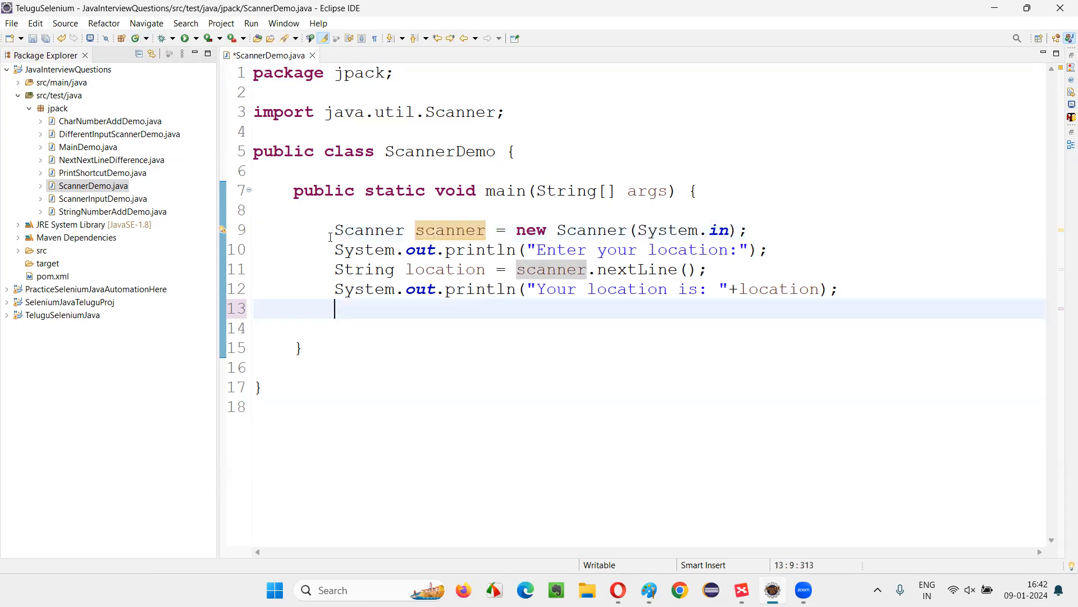
double_click(449, 230)
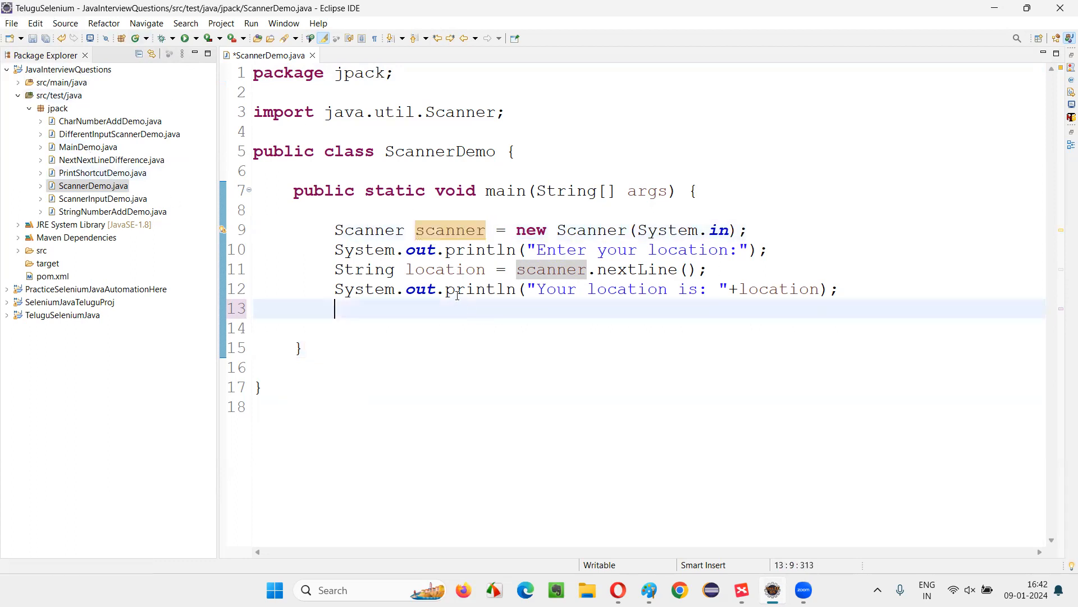
double_click(450, 229)
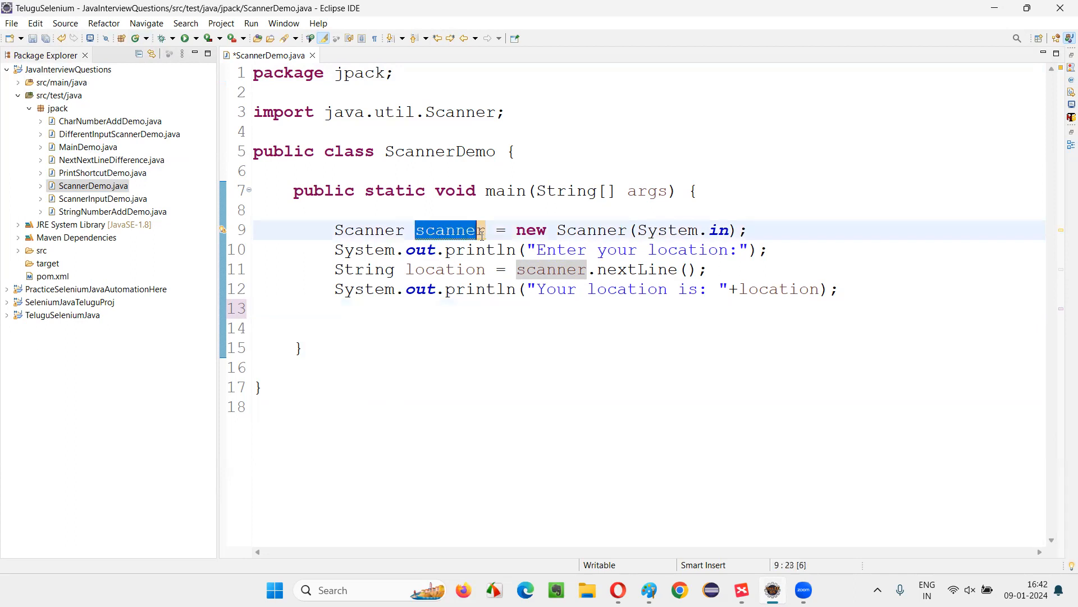
click(419, 328)
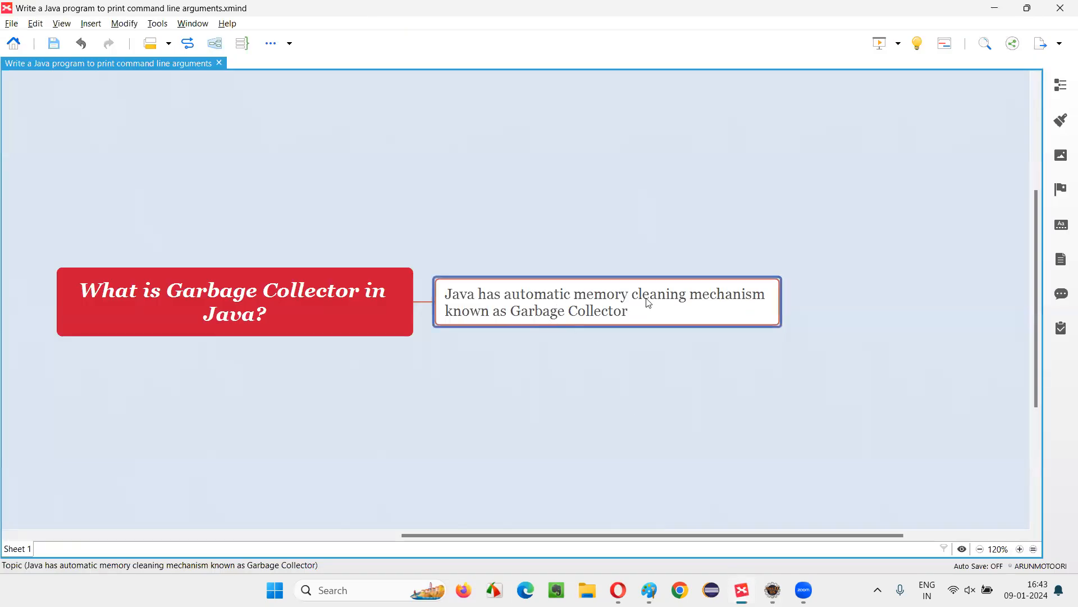
mouse_move(522, 449)
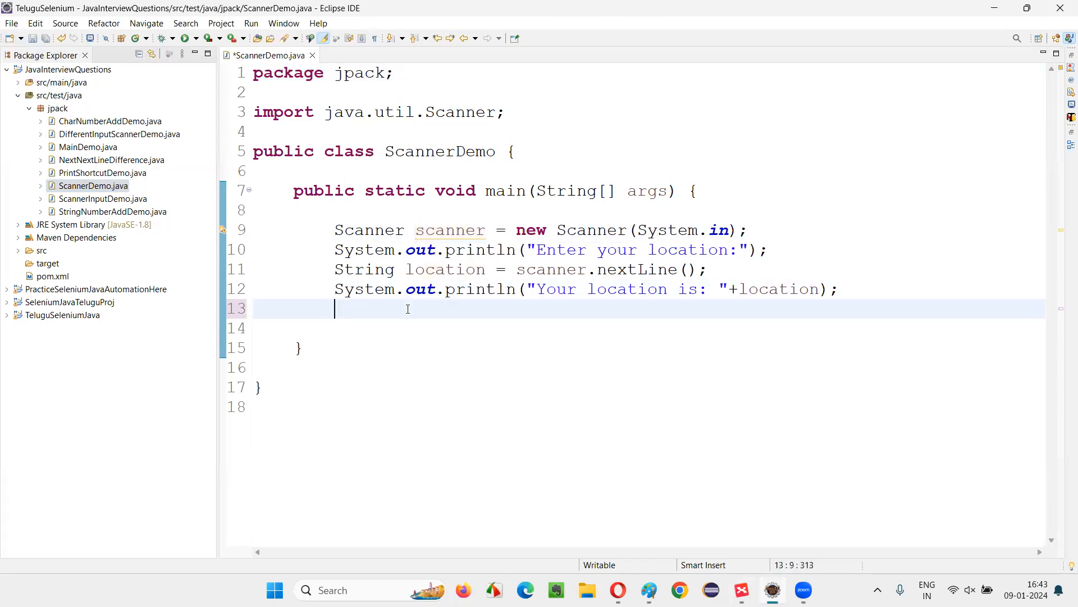
Return to the empty line 13 in ScannerDemo.java where the close call was removed.
double_click(450, 229)
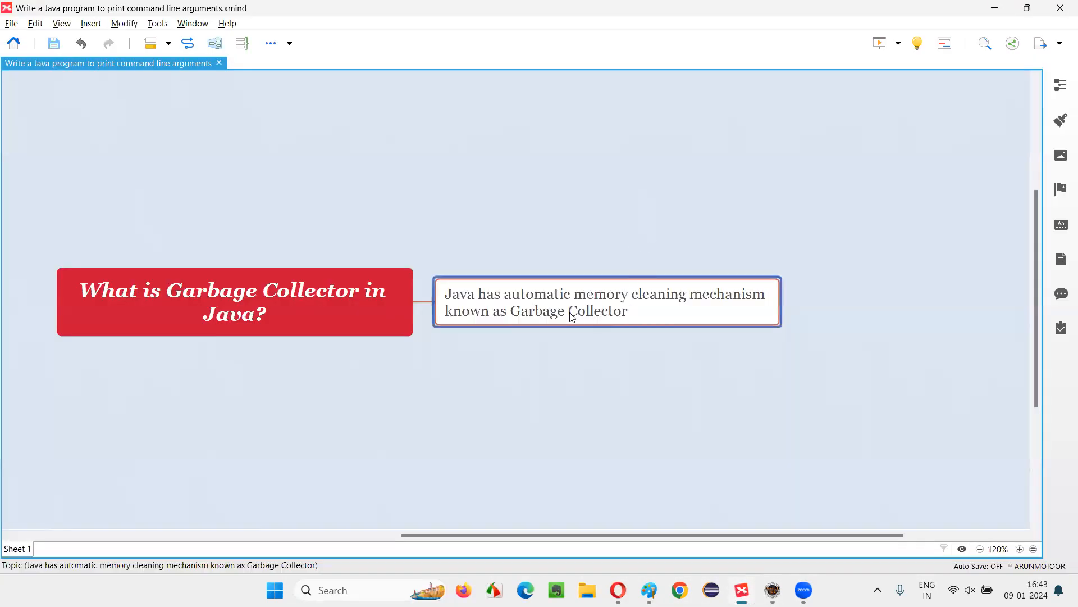
mouse_move(520, 301)
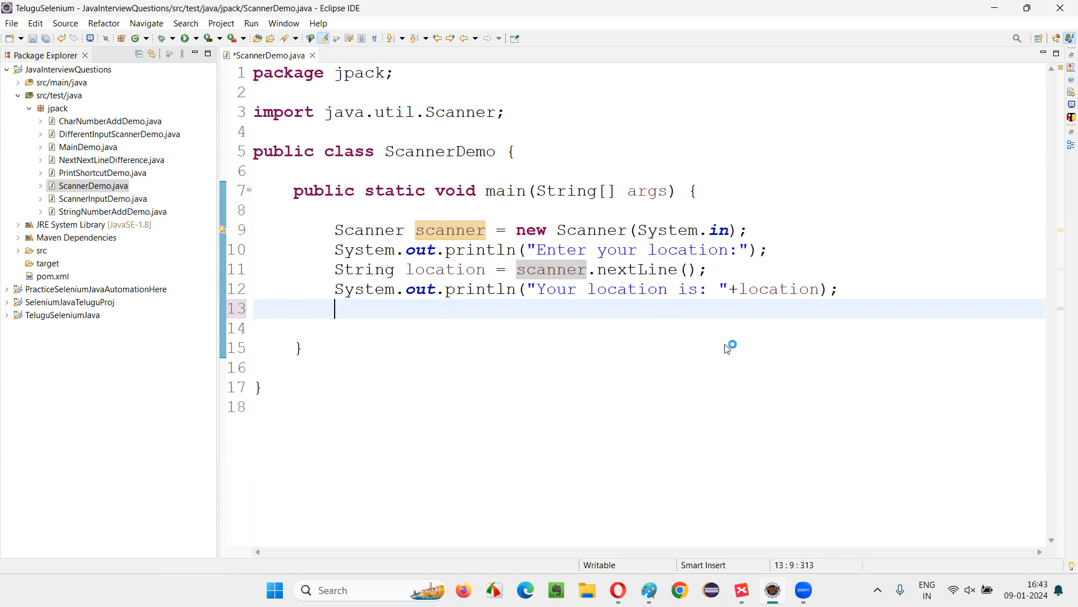
mouse_move(462, 357)
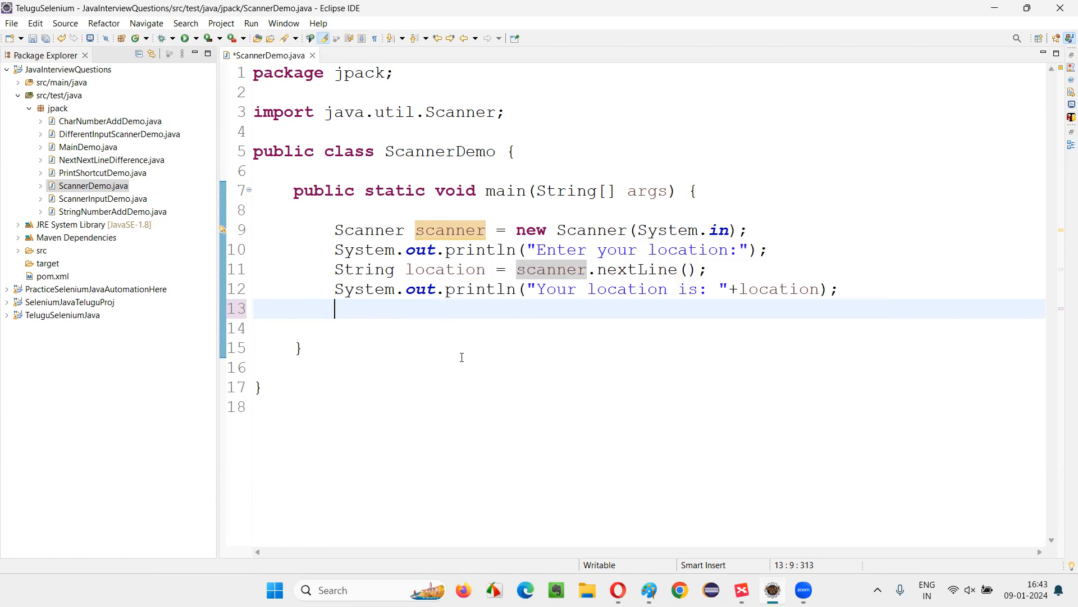
mouse_move(486, 329)
text(s)
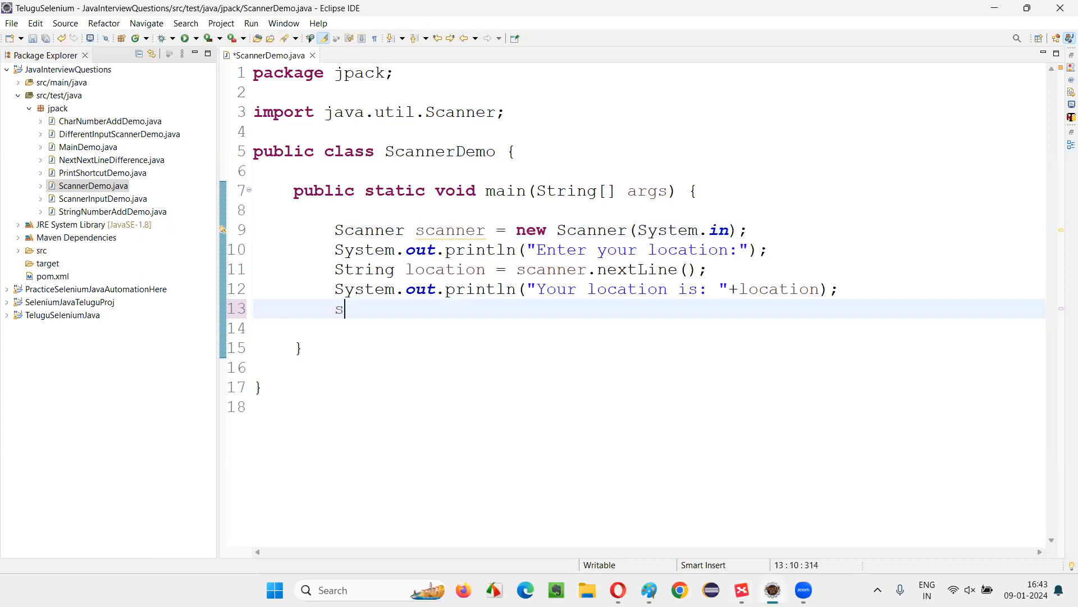
Retype scanner.close(); on line 13 and clear the extra blank line below it.
text(canner.c)
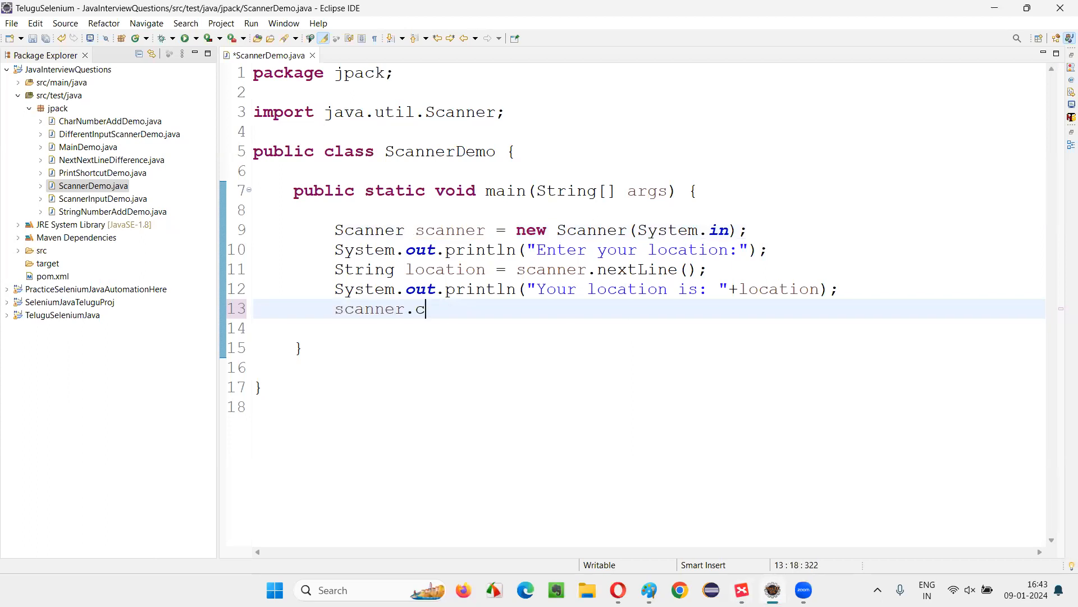
text(lose)
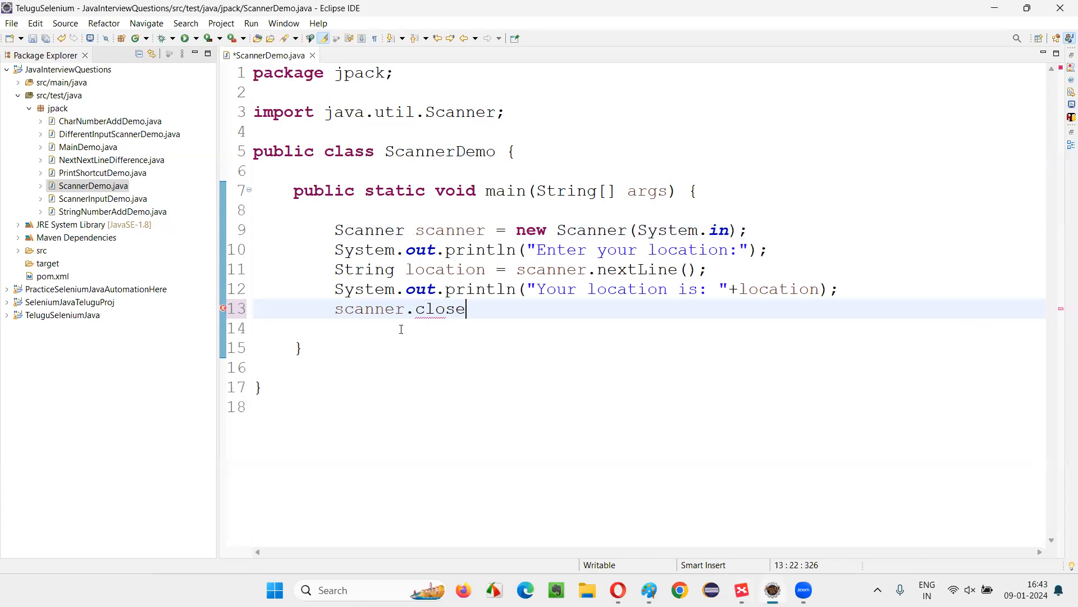
text(();)
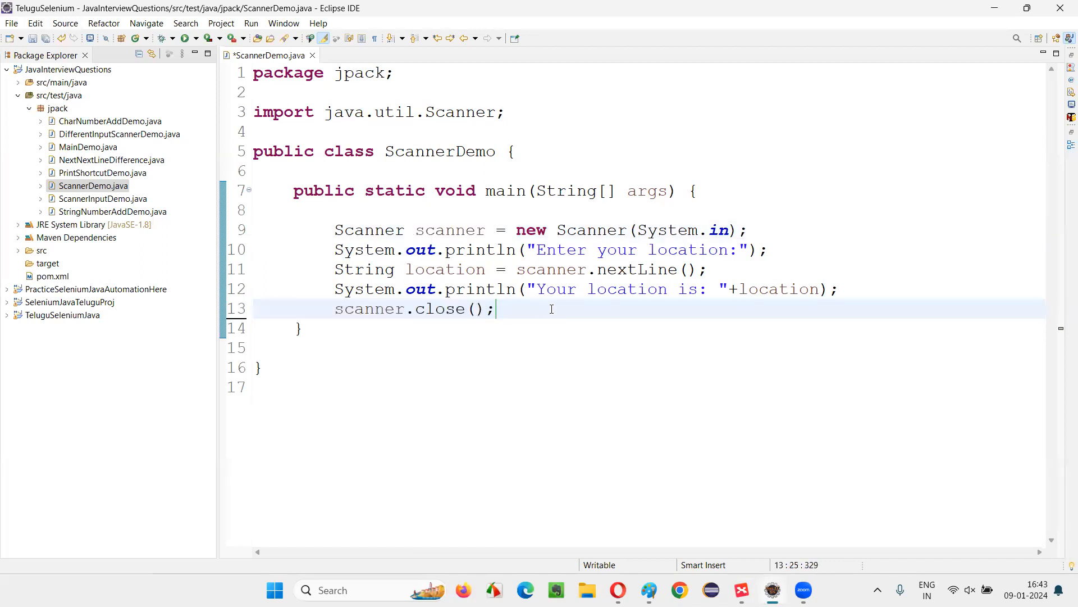
click(547, 288)
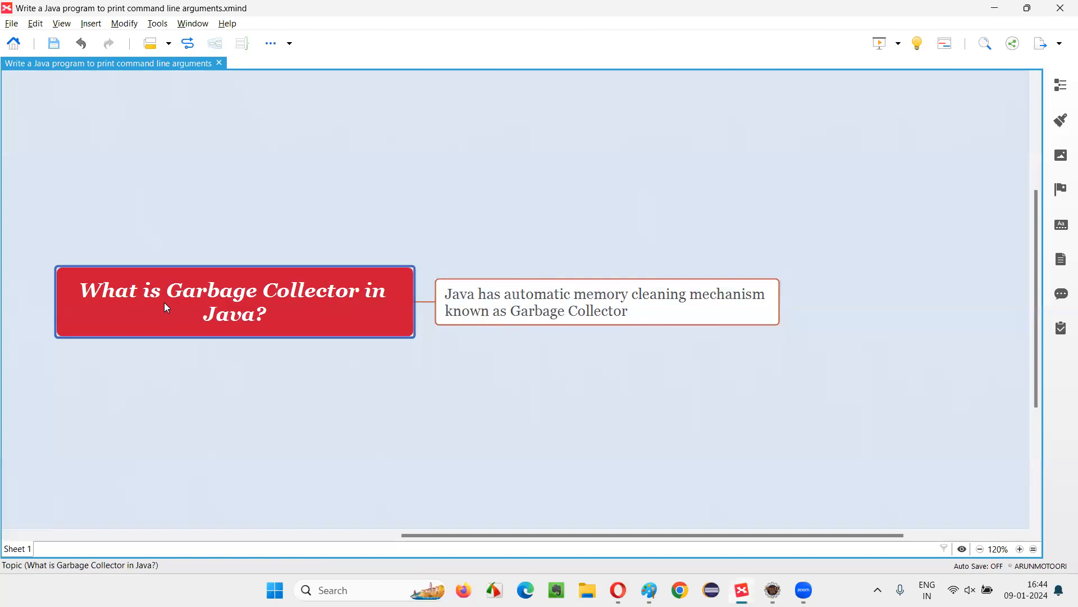
click(606, 303)
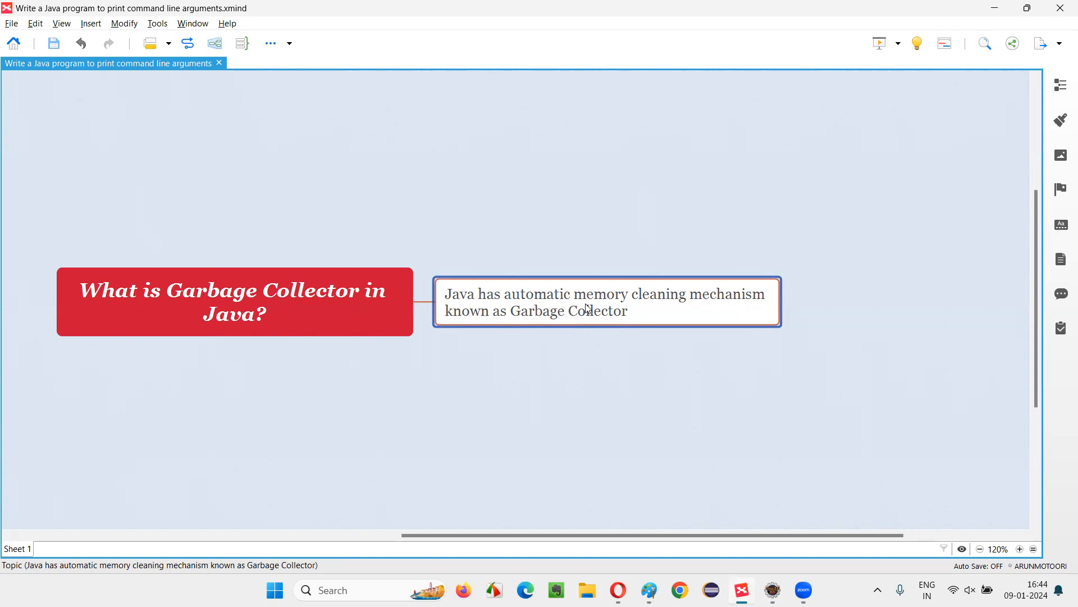
mouse_move(721, 317)
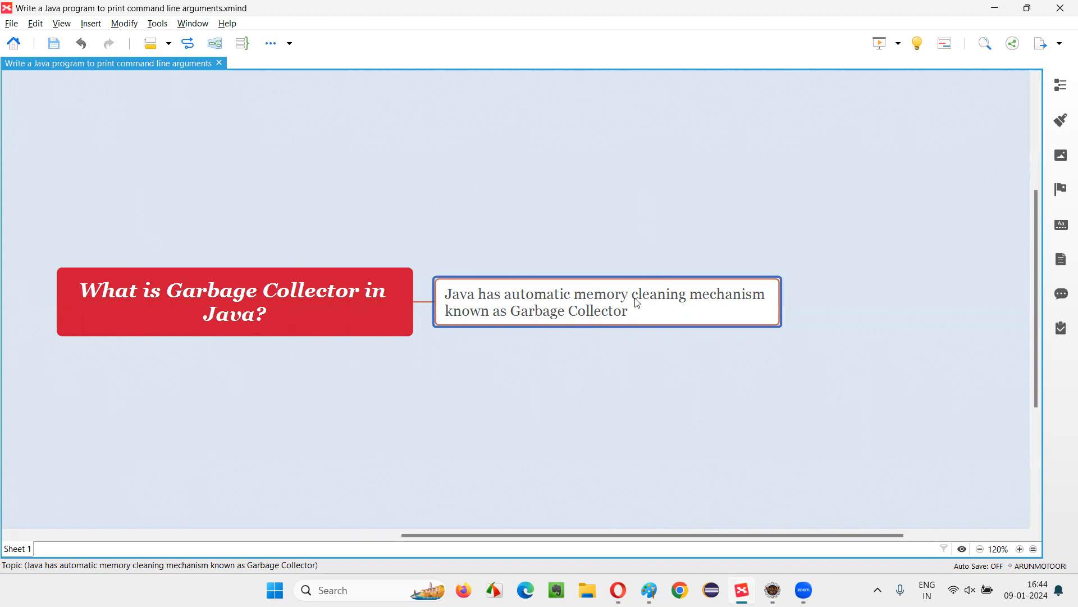
mouse_move(733, 361)
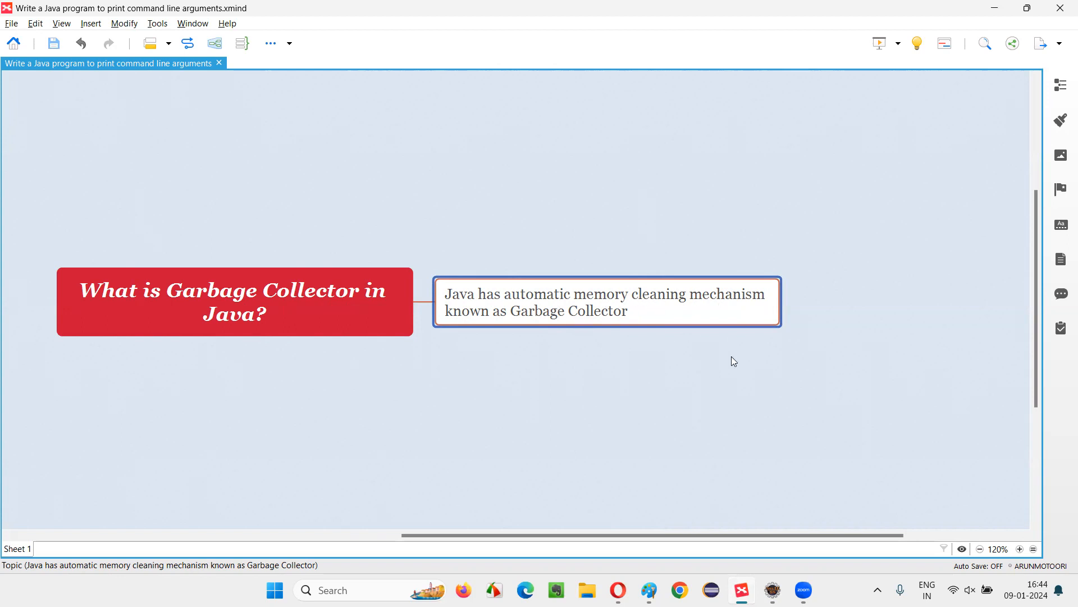
click(233, 301)
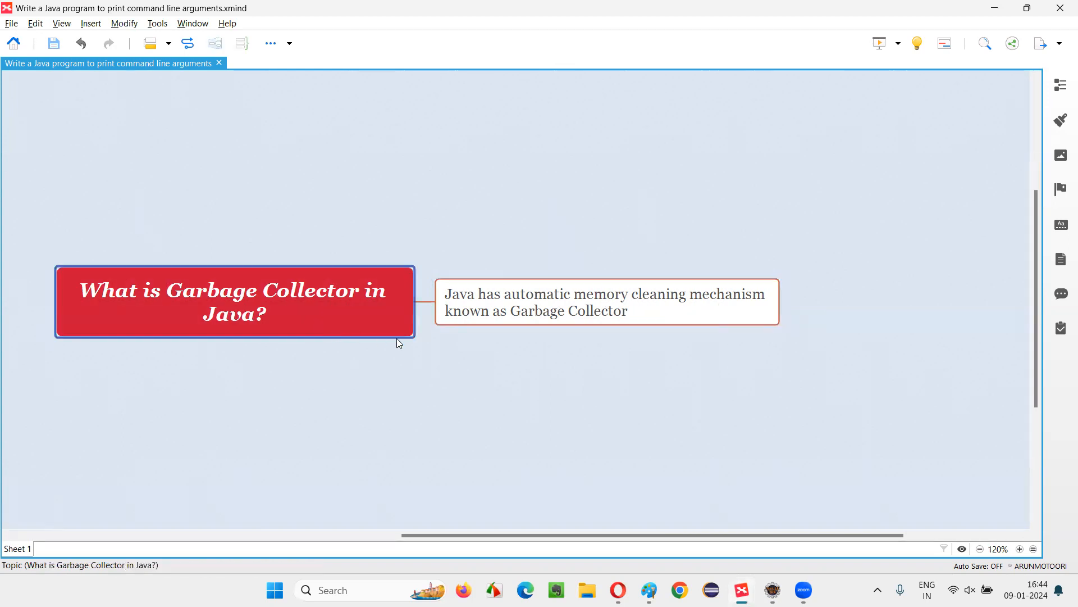